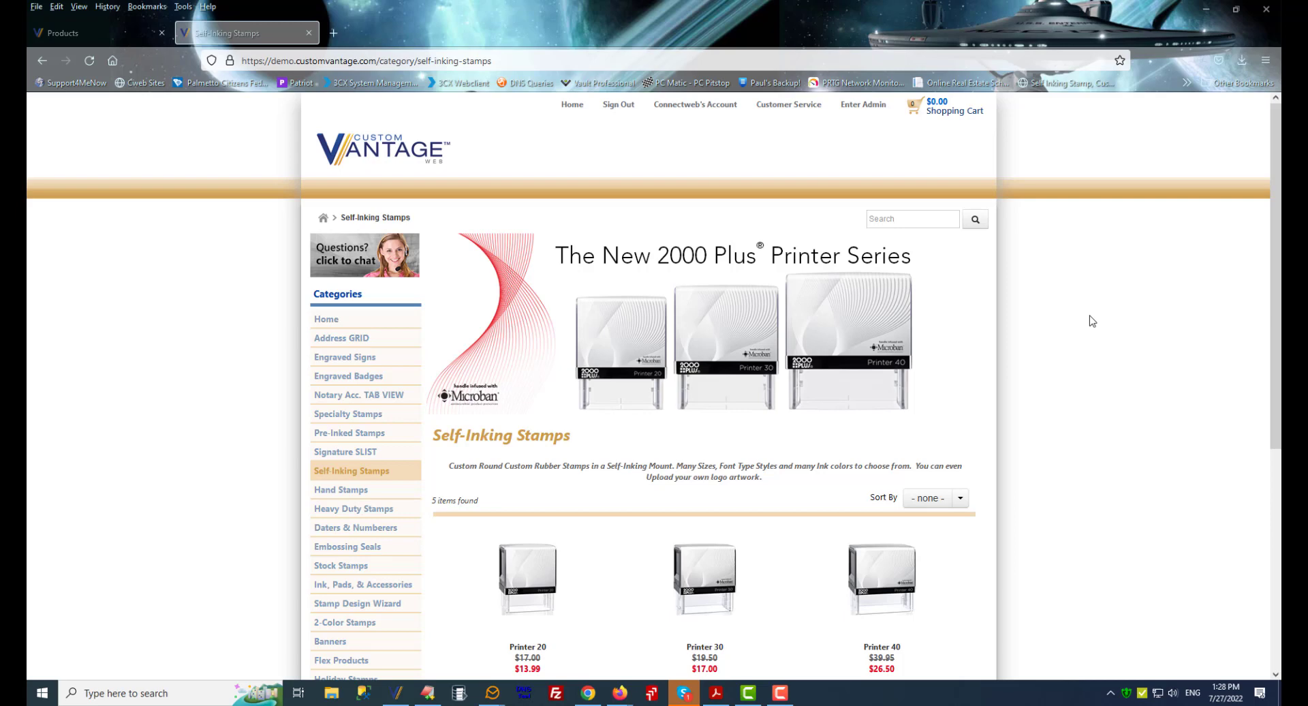
mouse_move(1103, 464)
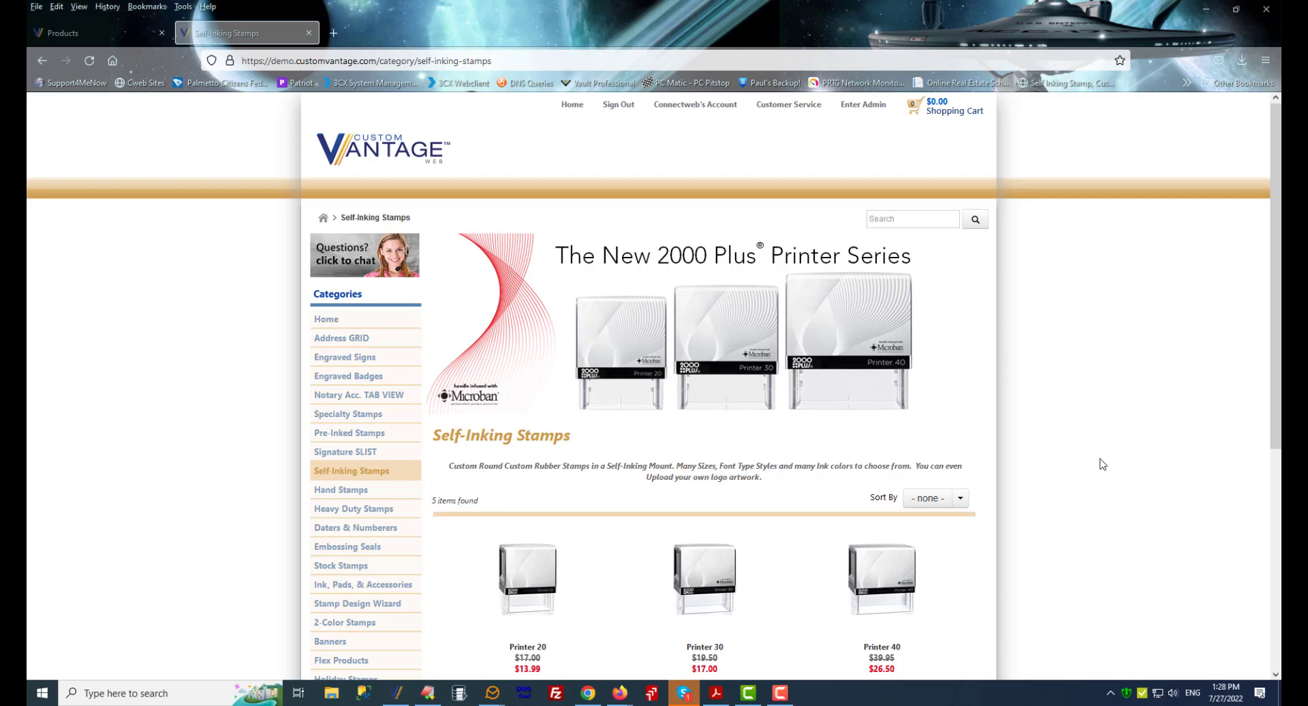
Step: Select P30 in the product search results and open Printer 30's General Info edit page
scroll("down", 3)
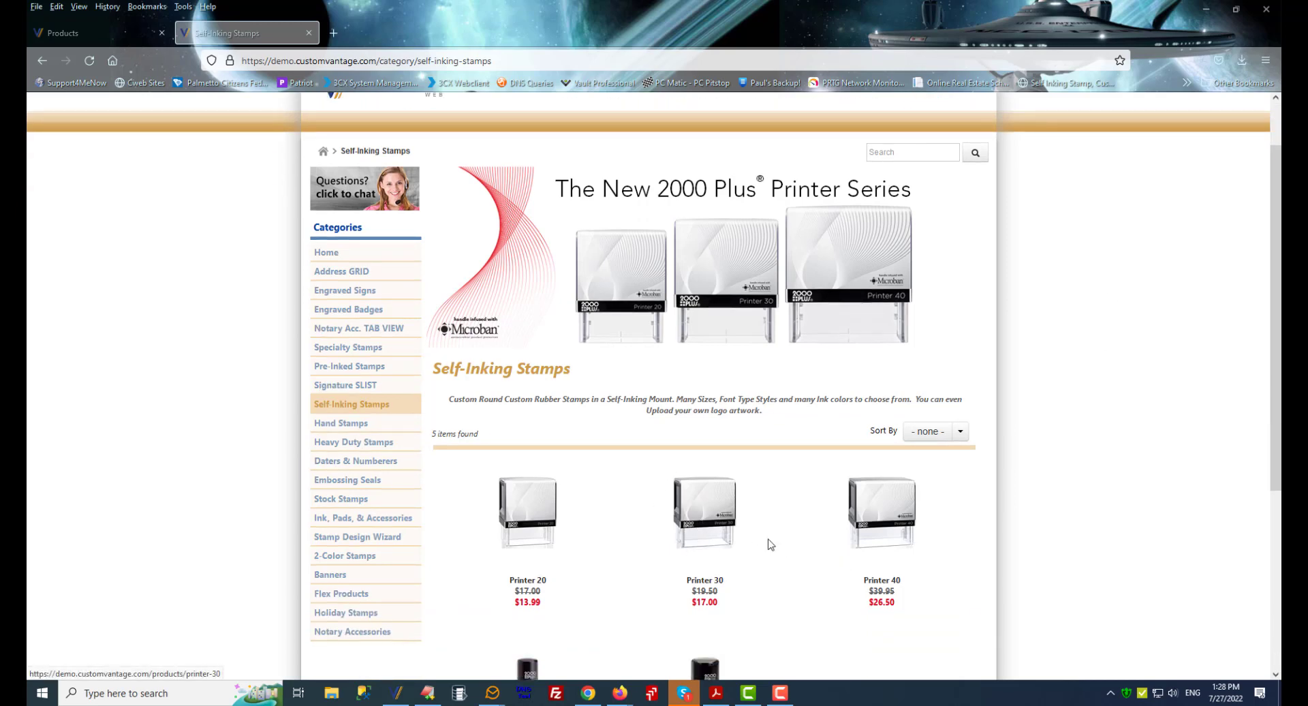
mouse_move(706, 521)
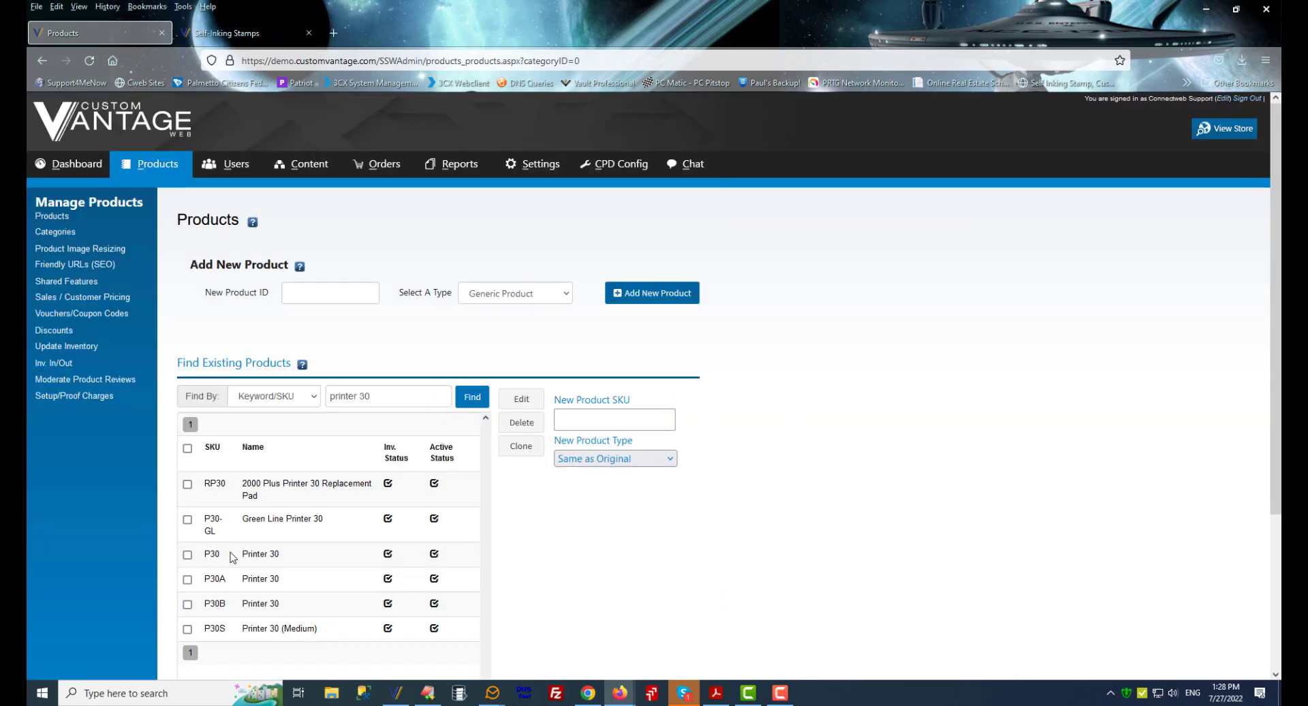
left_click(188, 554)
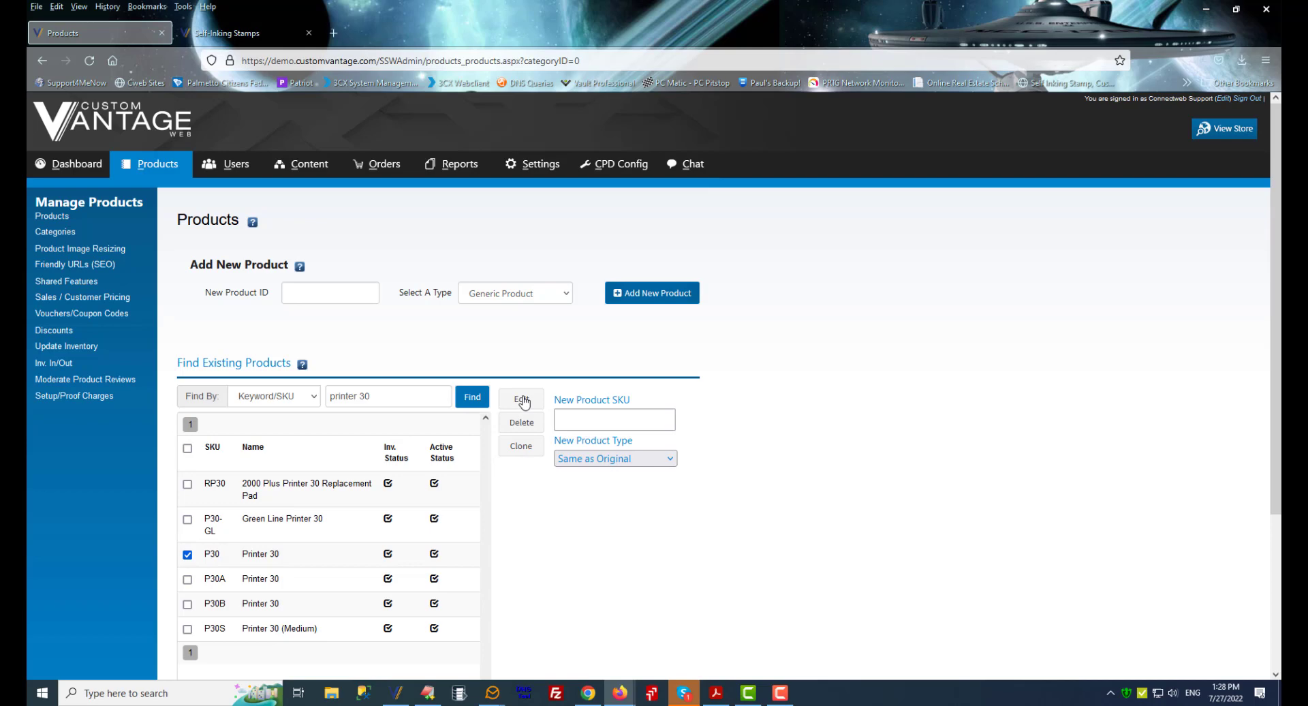
left_click(520, 399)
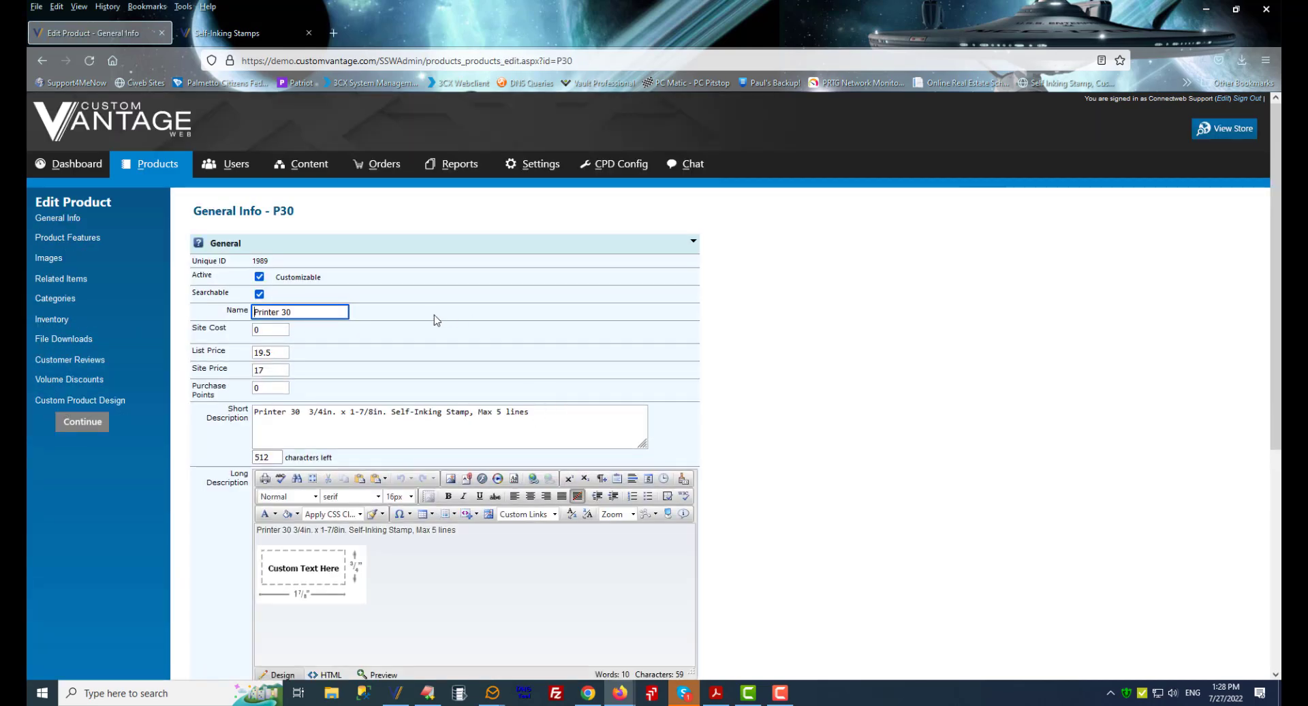
scroll("down", 3)
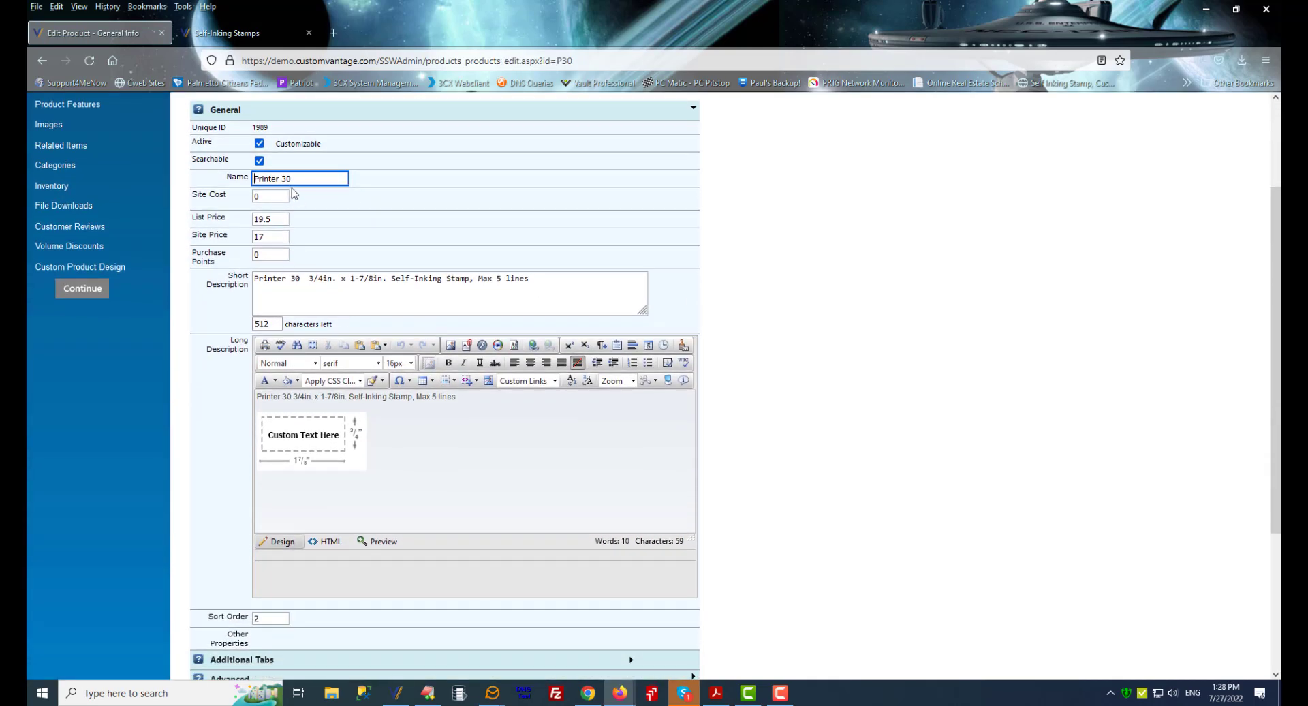
mouse_move(356, 211)
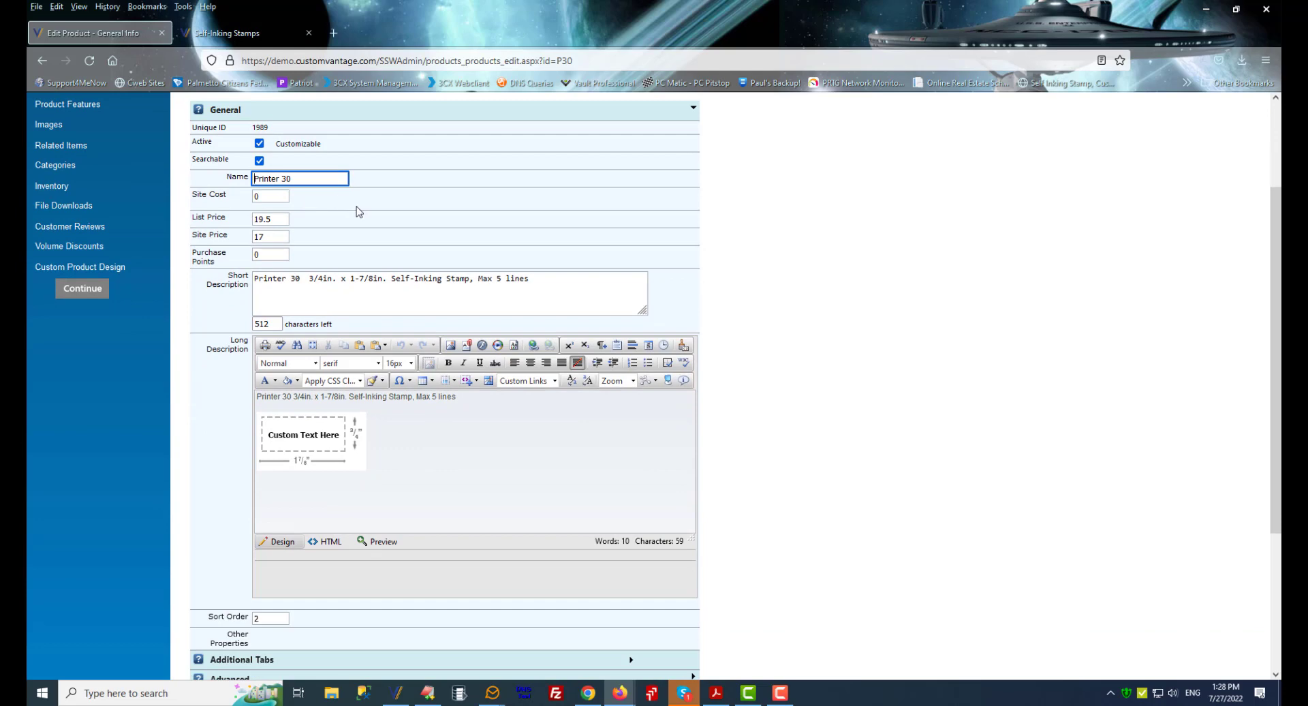
mouse_move(311, 207)
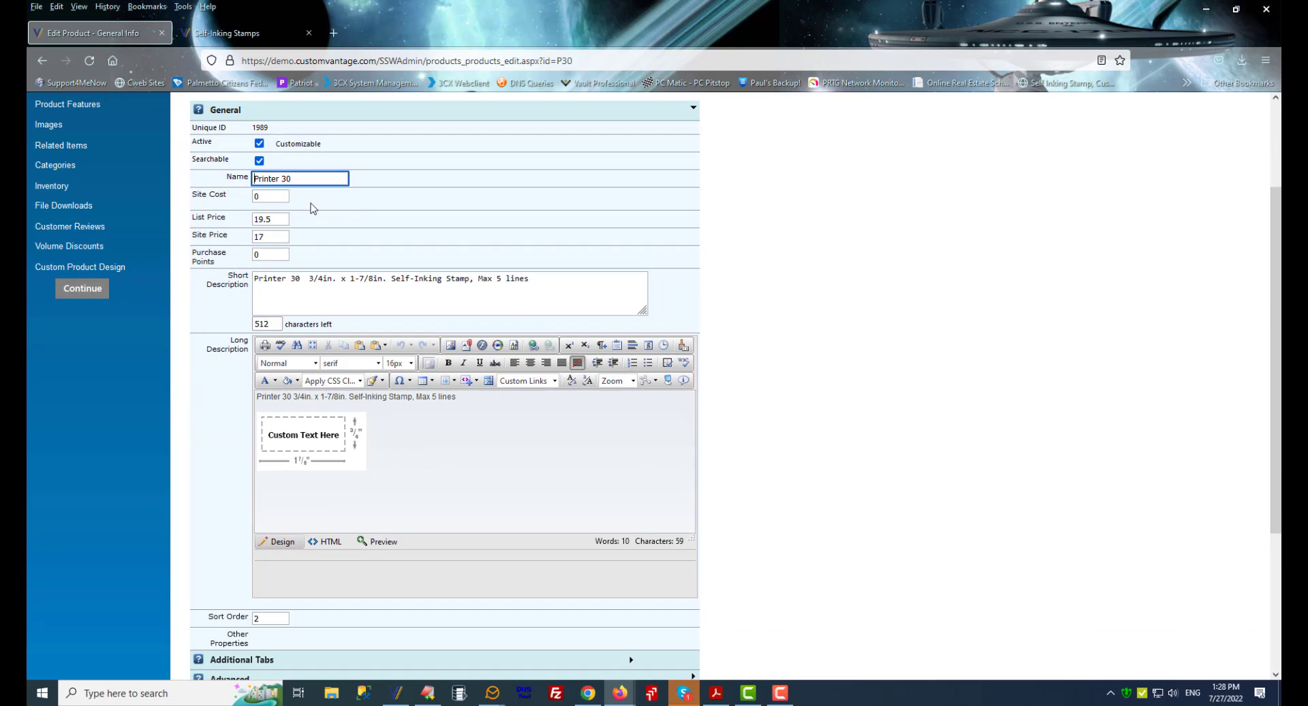
scroll("down", 3)
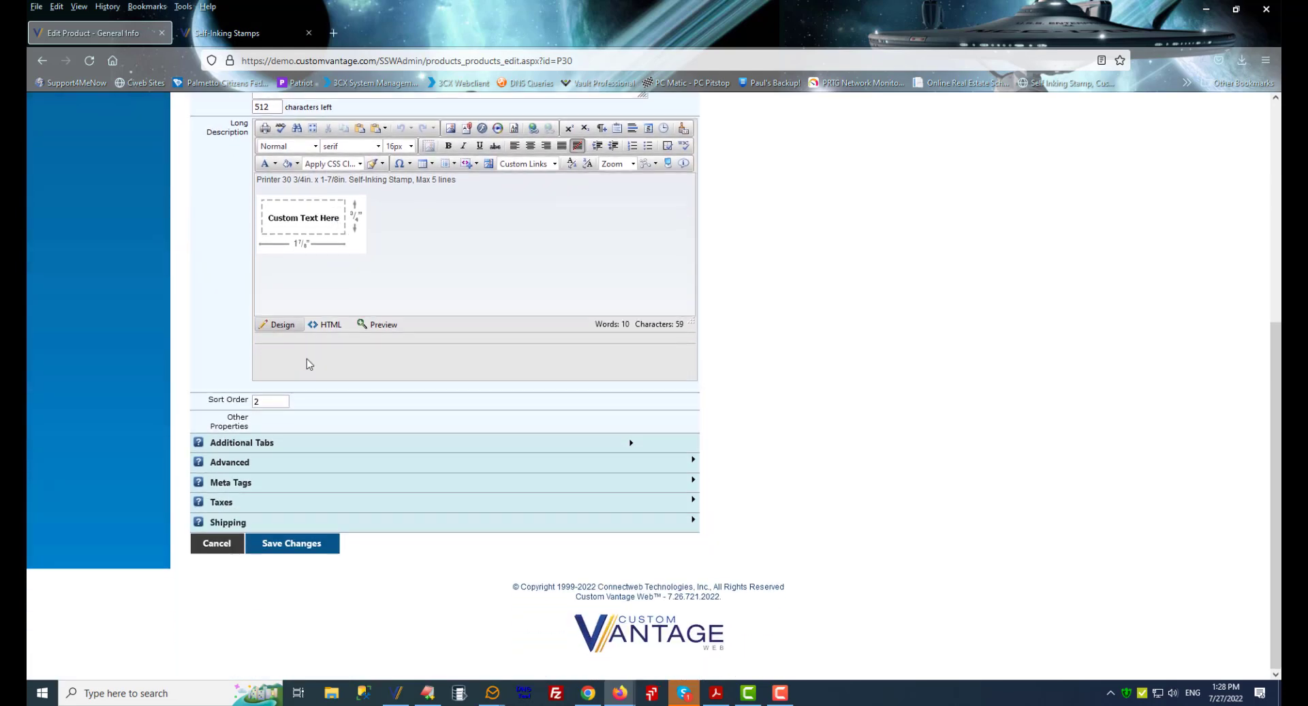
mouse_move(248, 467)
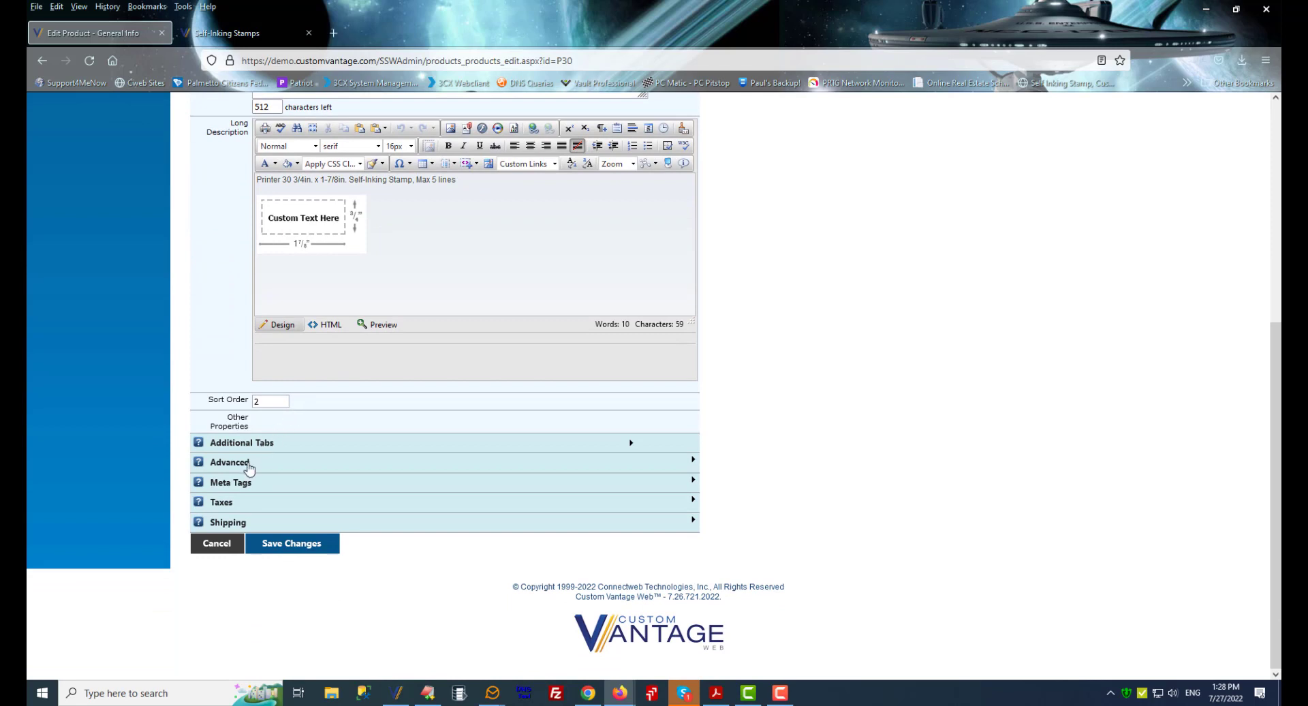
Step: Expand P30's Advanced settings, highlight the Redirect To SKU label, and check the live storefront page
left_click(230, 462)
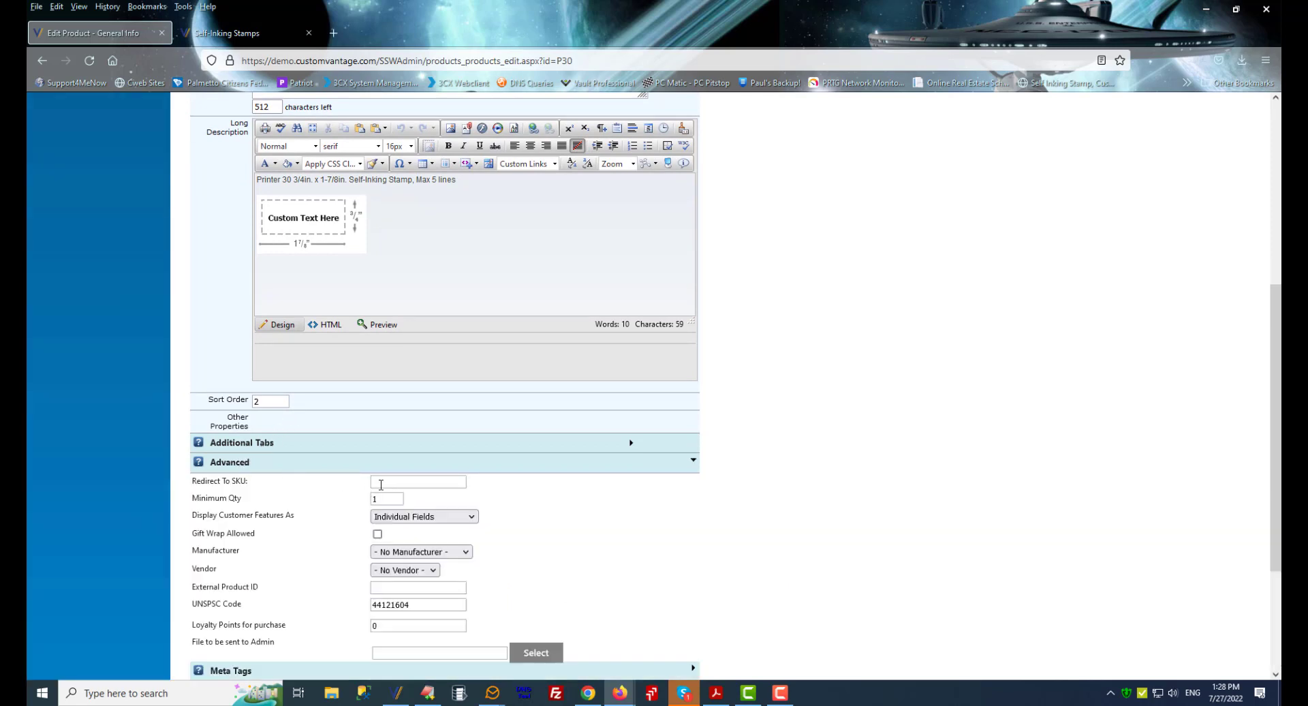
double_click(205, 481)
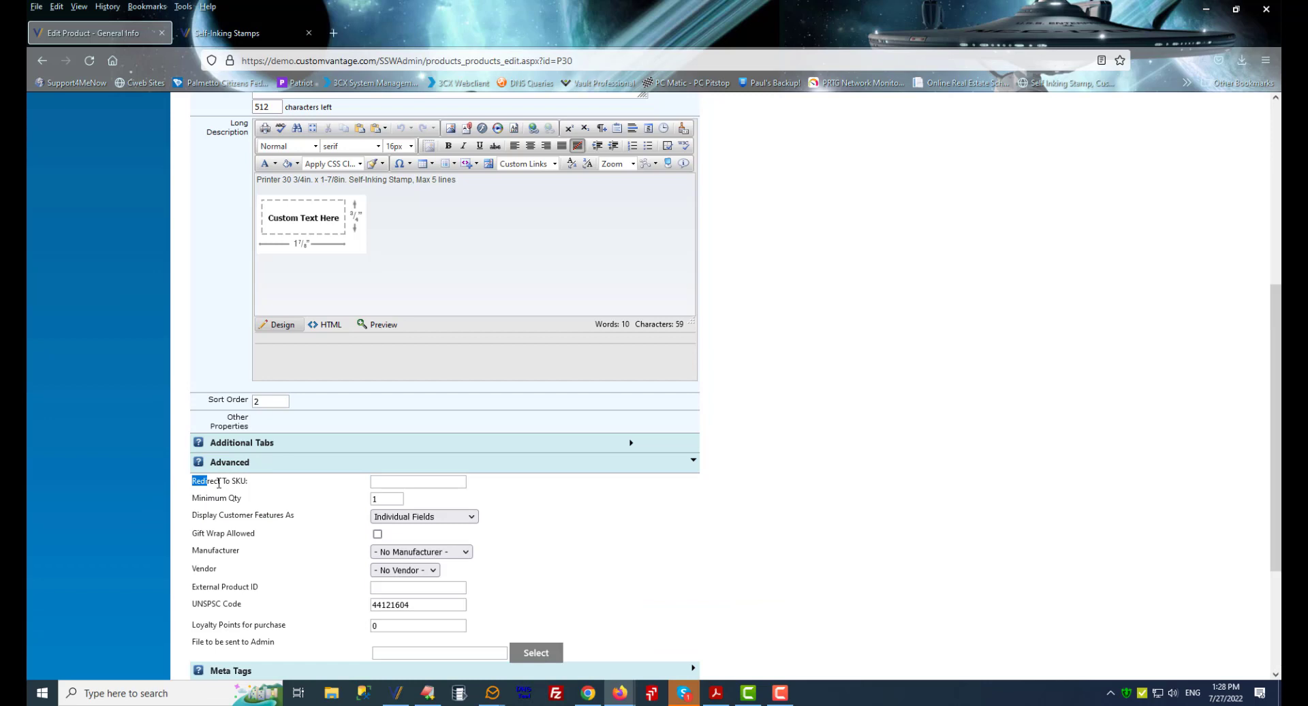
triple_click(219, 480)
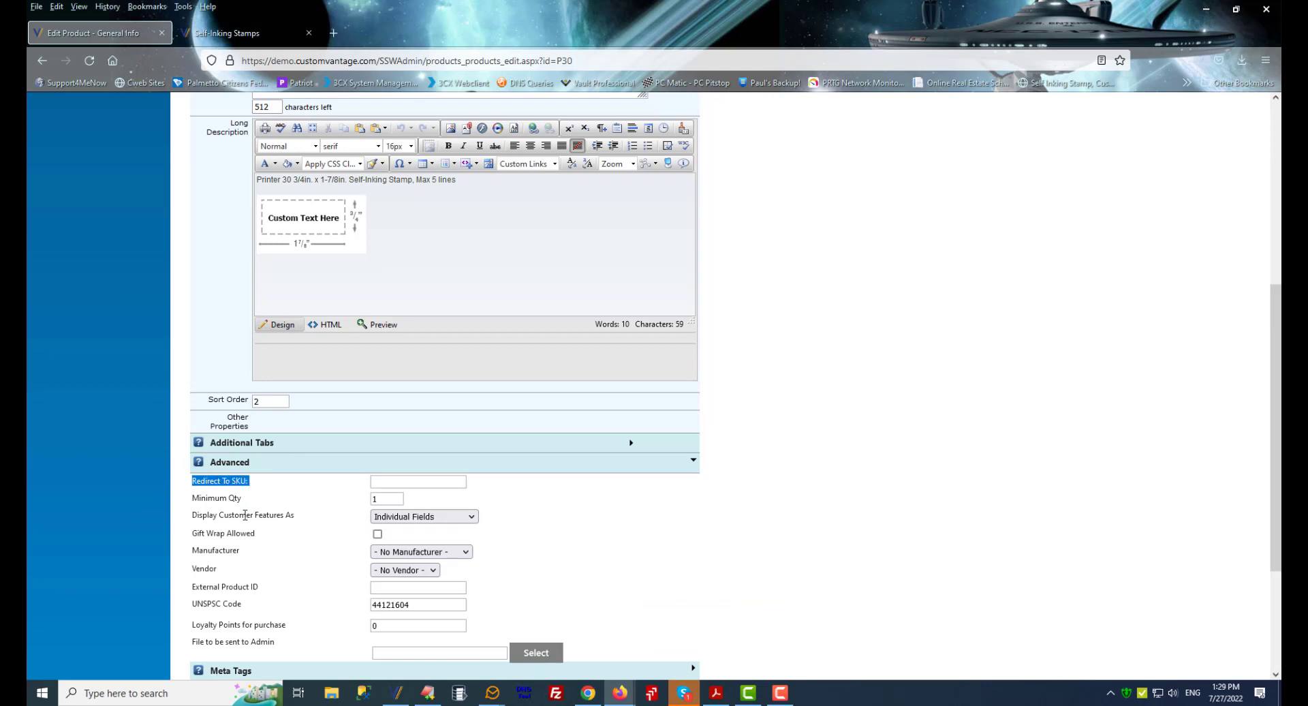
left_click(242, 33)
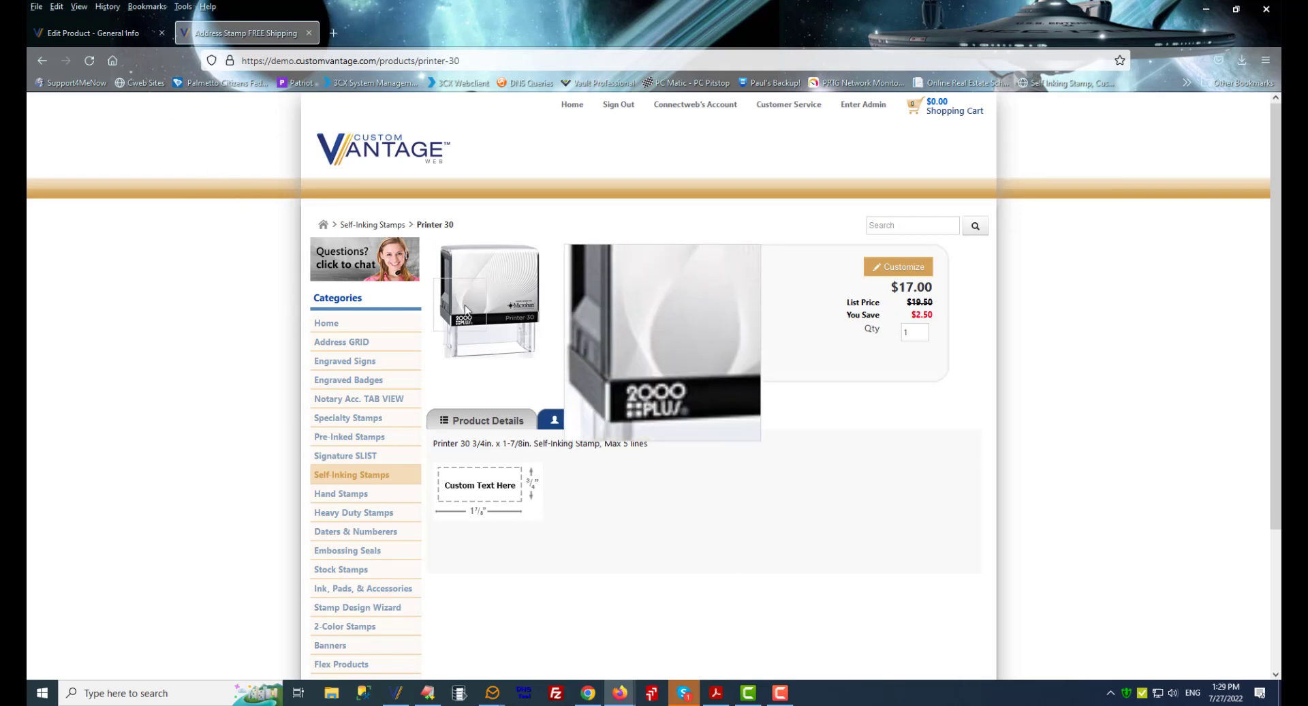
left_click(92, 33)
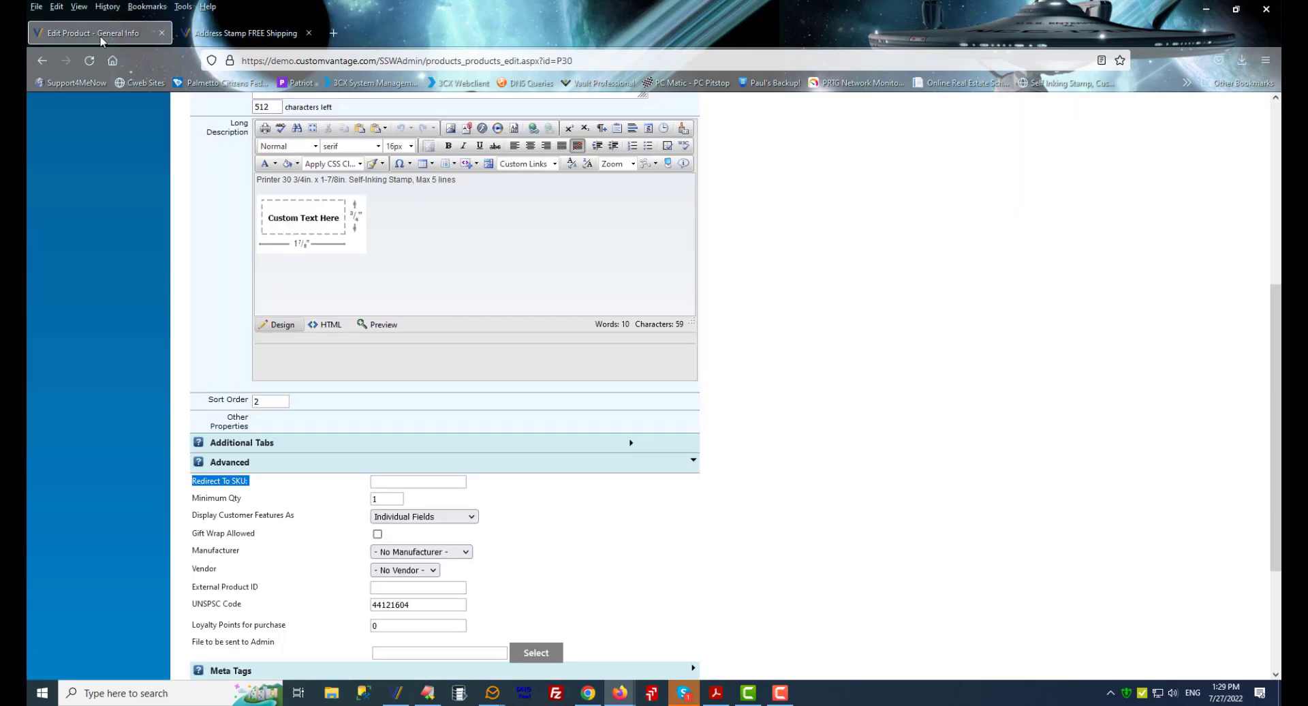
Step: Set Printer 30's Redirect To SKU to 4912 via the autocomplete list
left_click(417, 482)
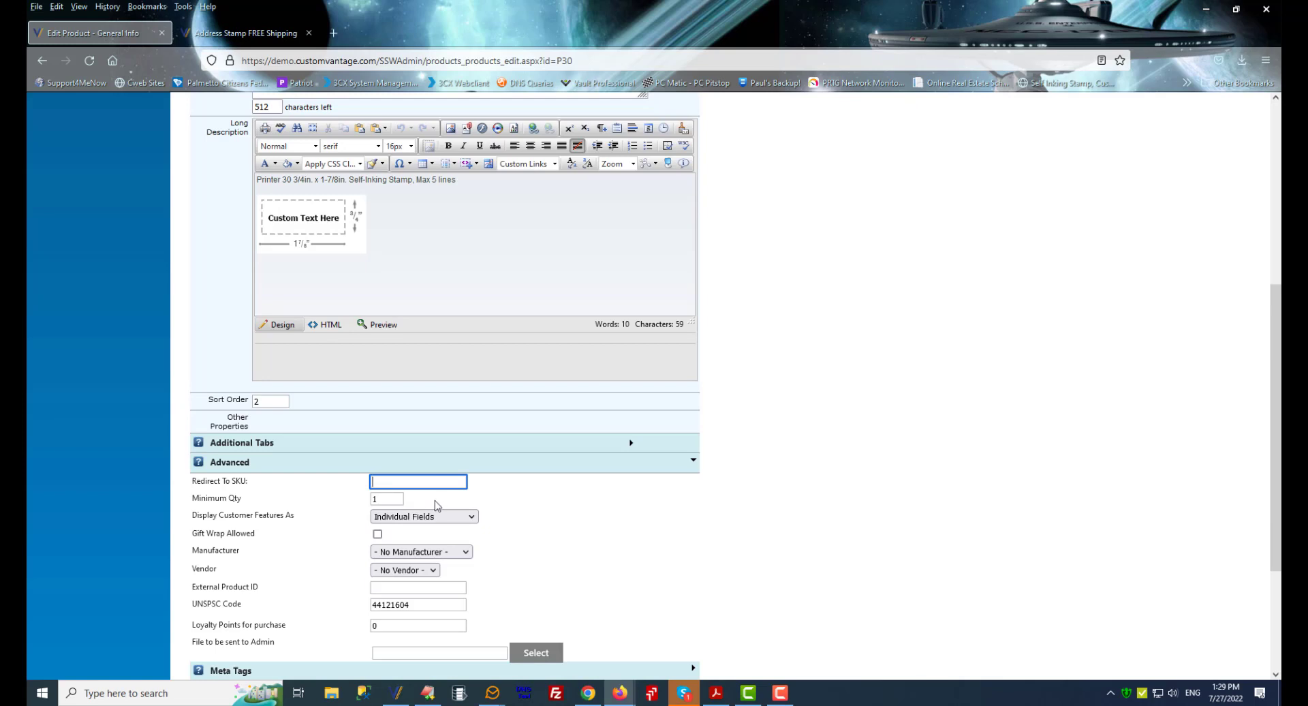
type("49")
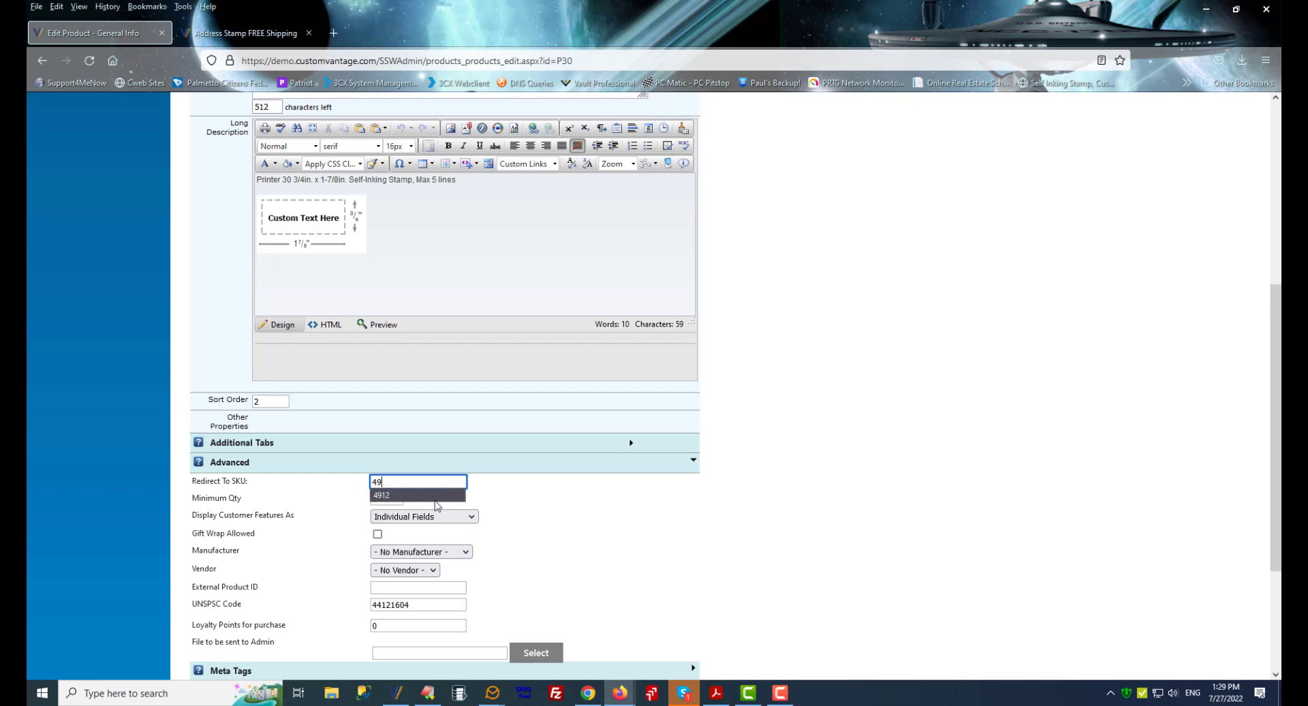
left_click(416, 494)
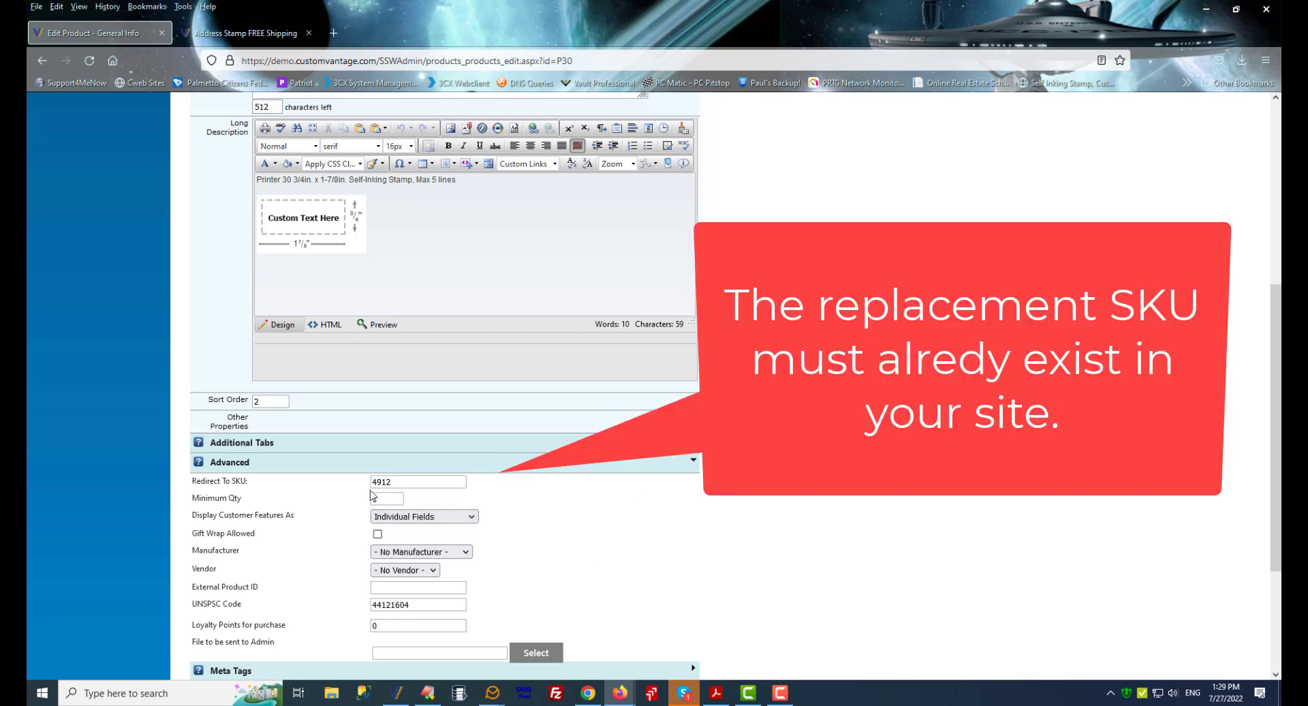
scroll("down", 3)
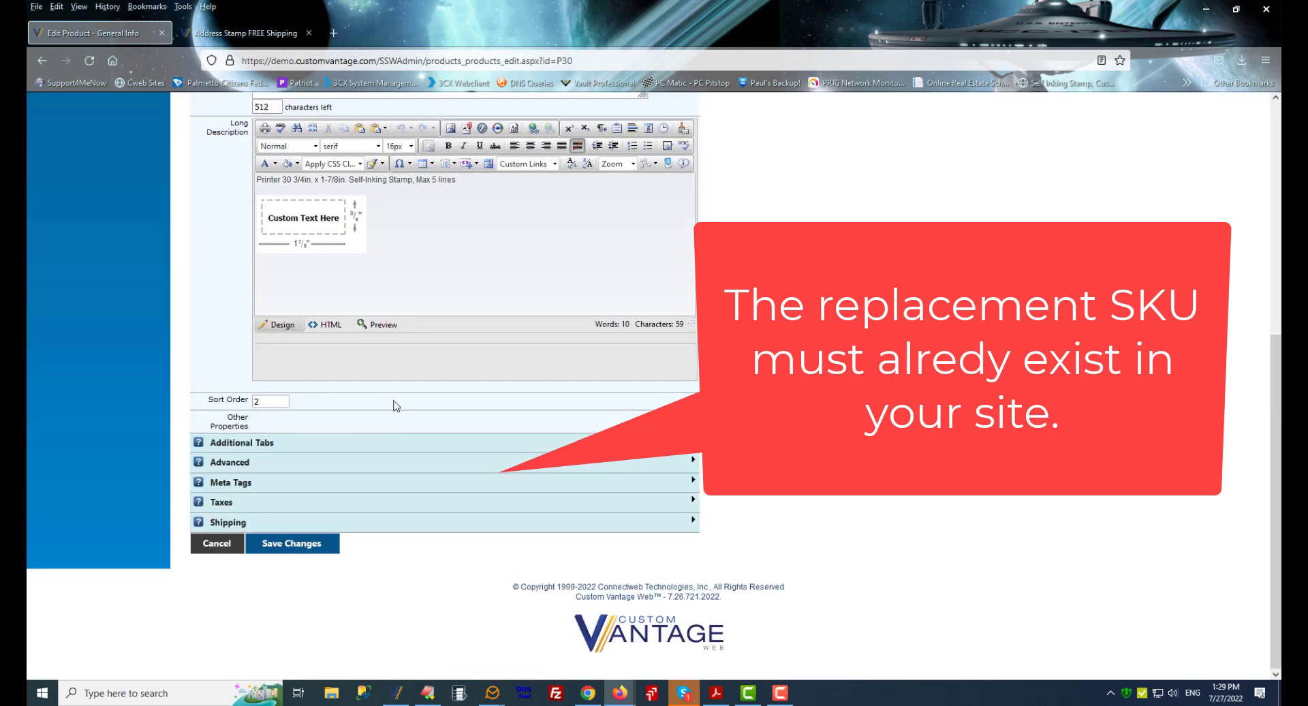
Step: Save Printer 30's redirect to SKU 4912 and check the storefront tab
left_click(291, 543)
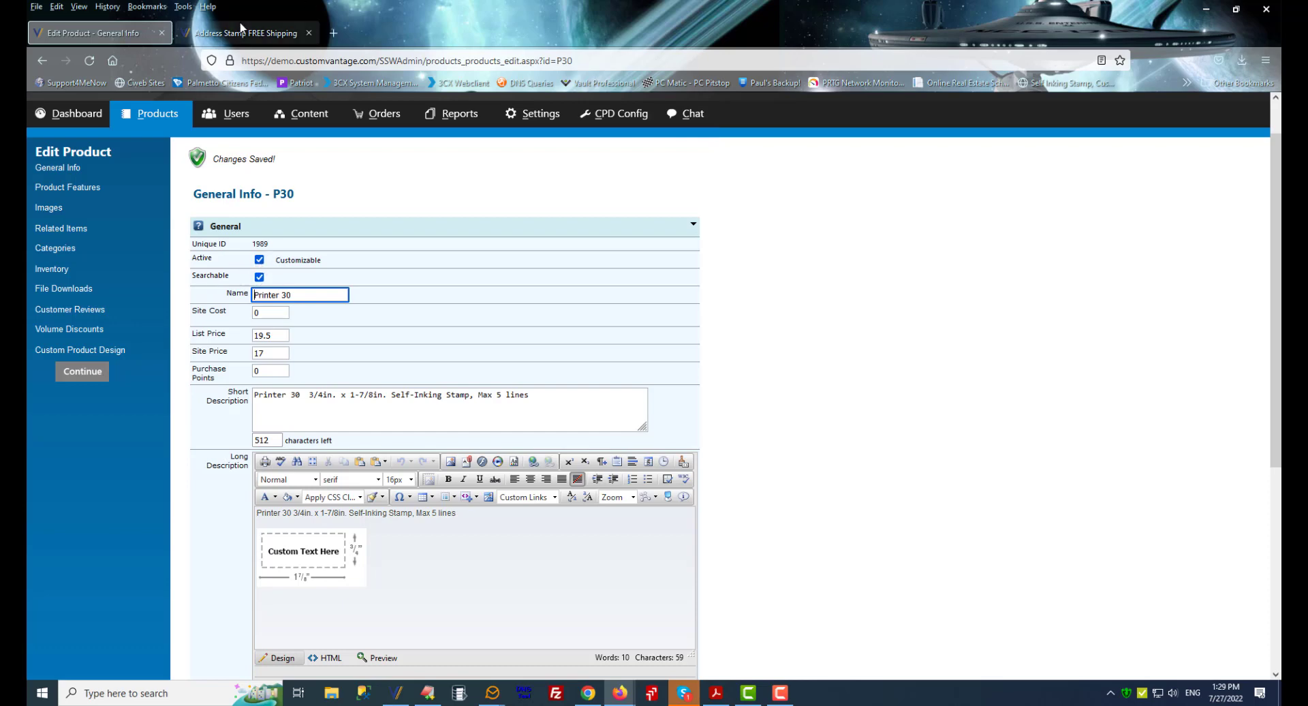
left_click(246, 33)
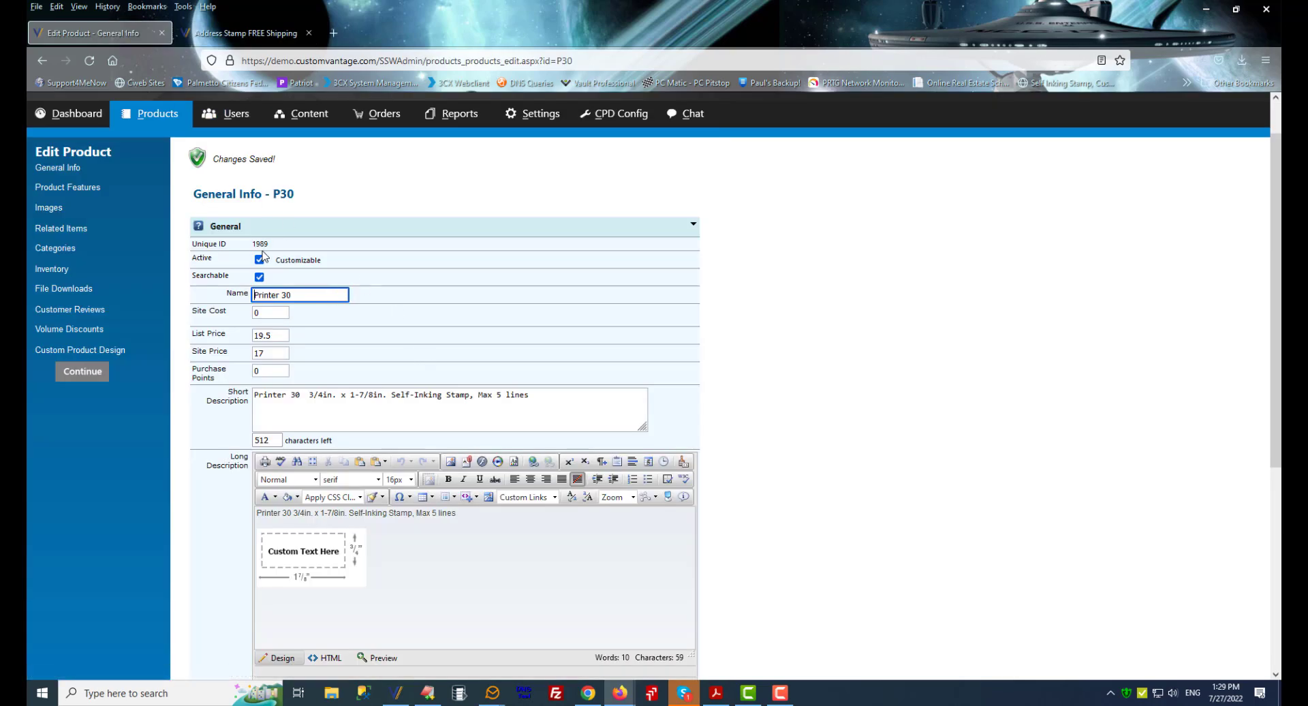
Step: Save Printer 30 as inactive so its storefront URL redirects to SKU 4912
scroll("down", 3)
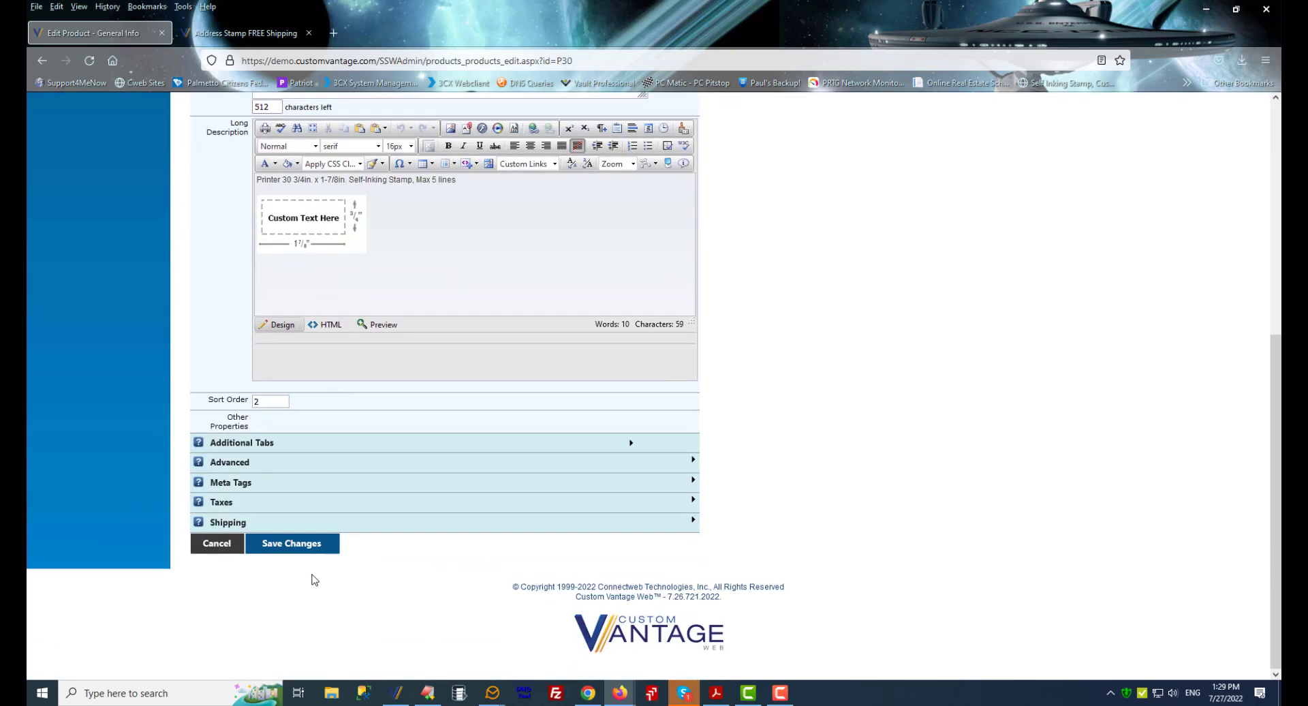
left_click(245, 33)
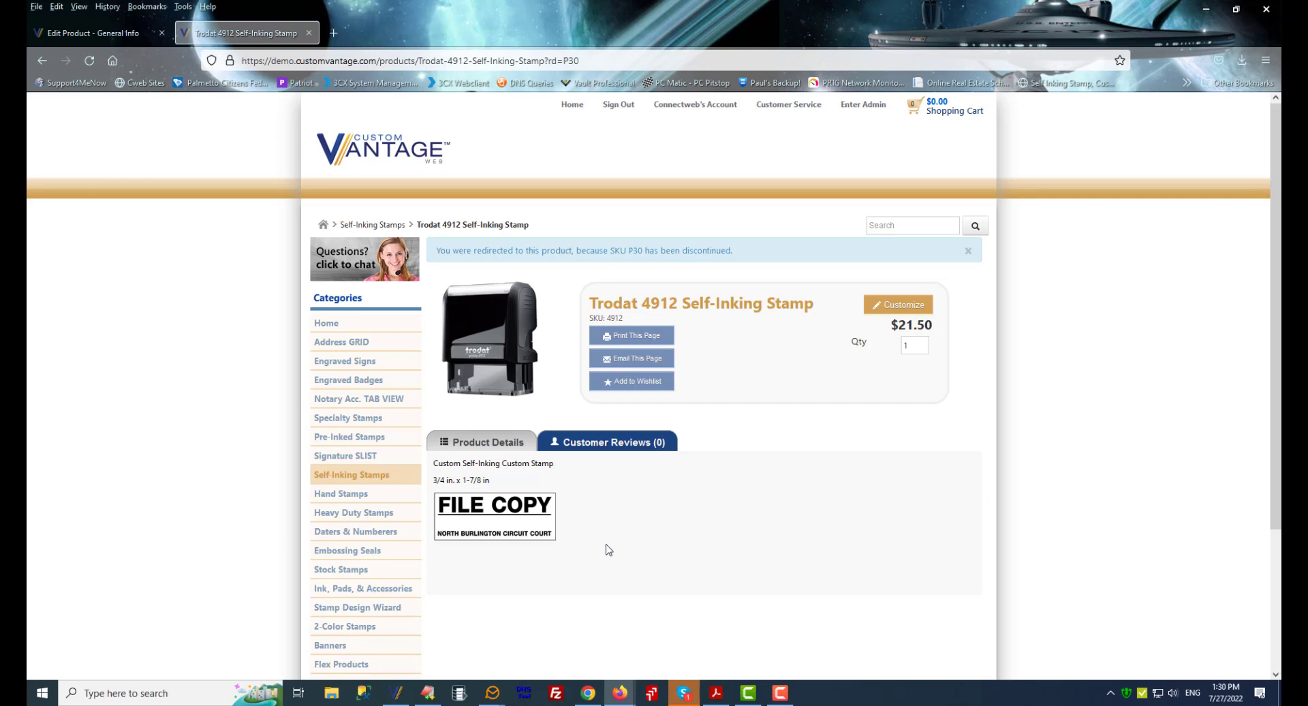
mouse_move(635, 476)
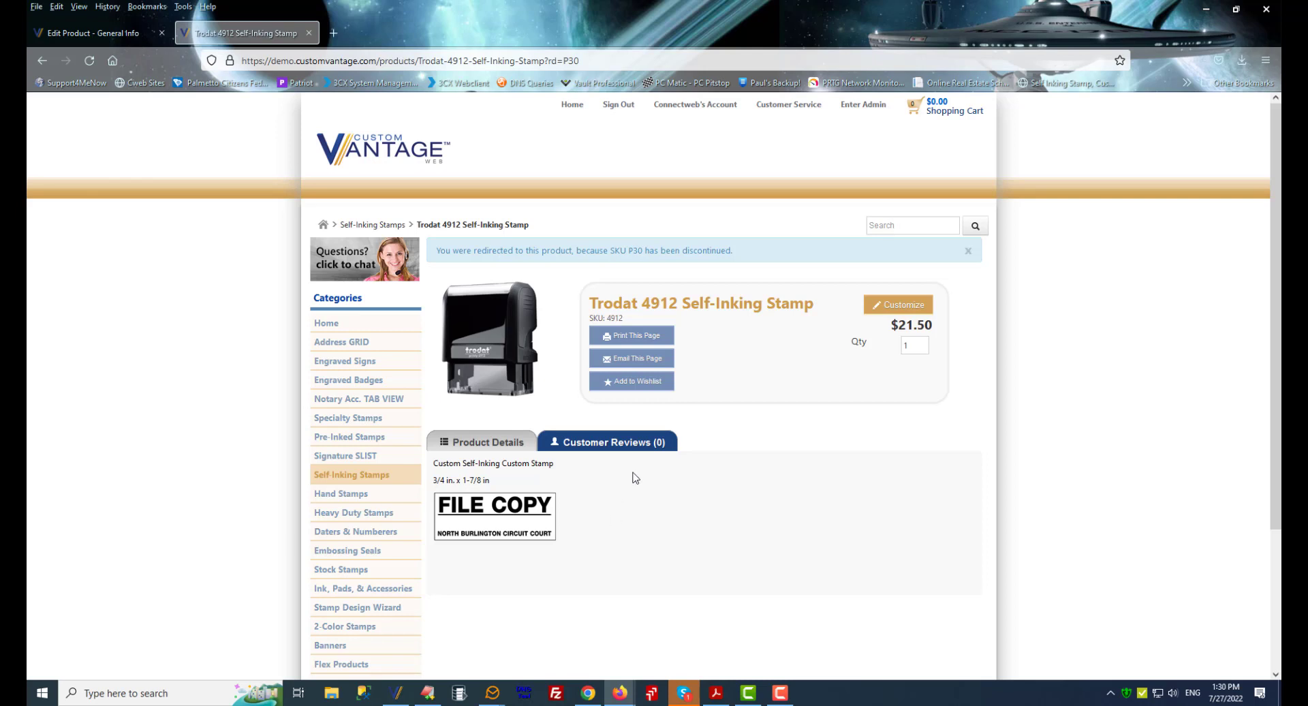